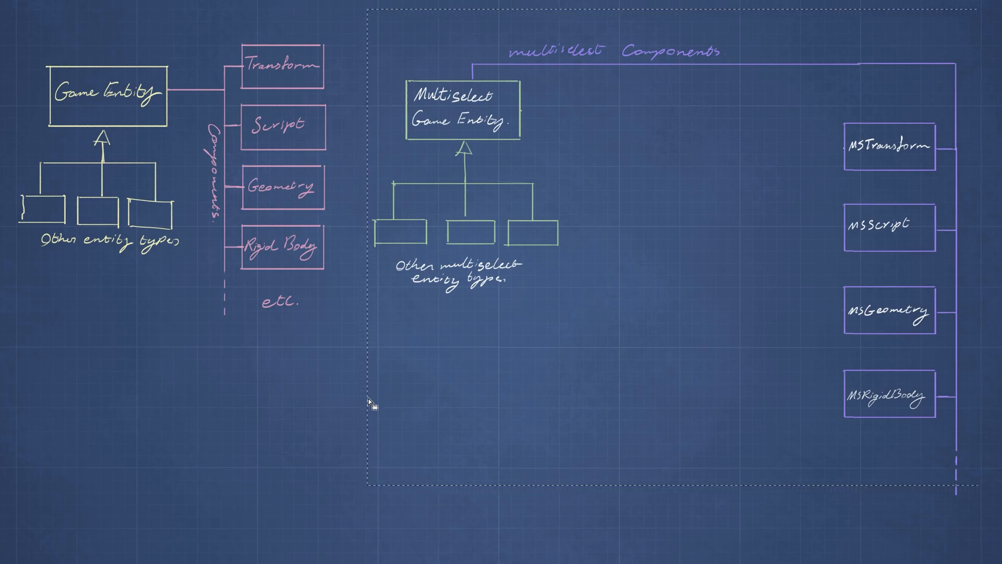
{"action": "mouse_move", "coordinate": [356, 398]}
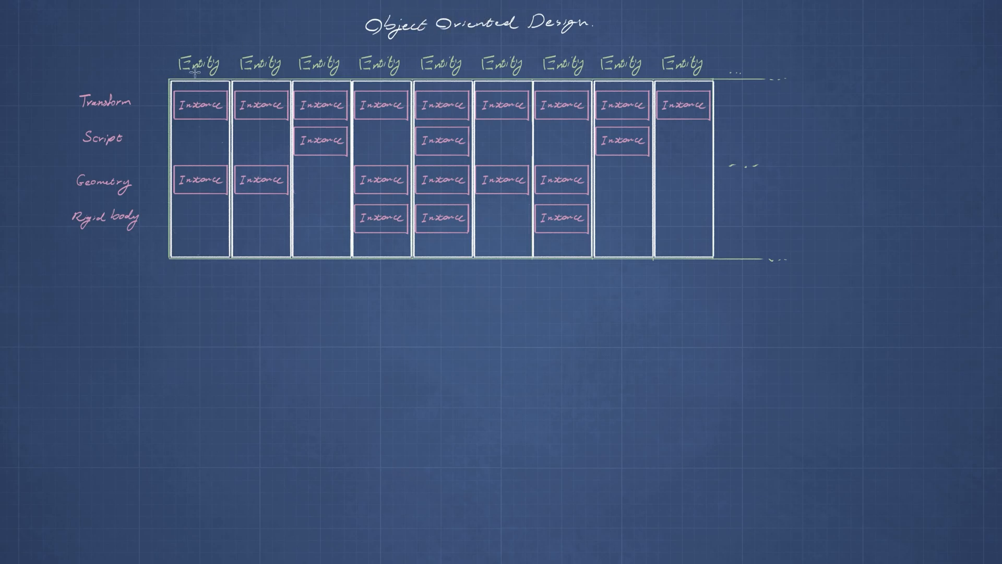
{"action": "mouse_move", "coordinate": [173, 58]}
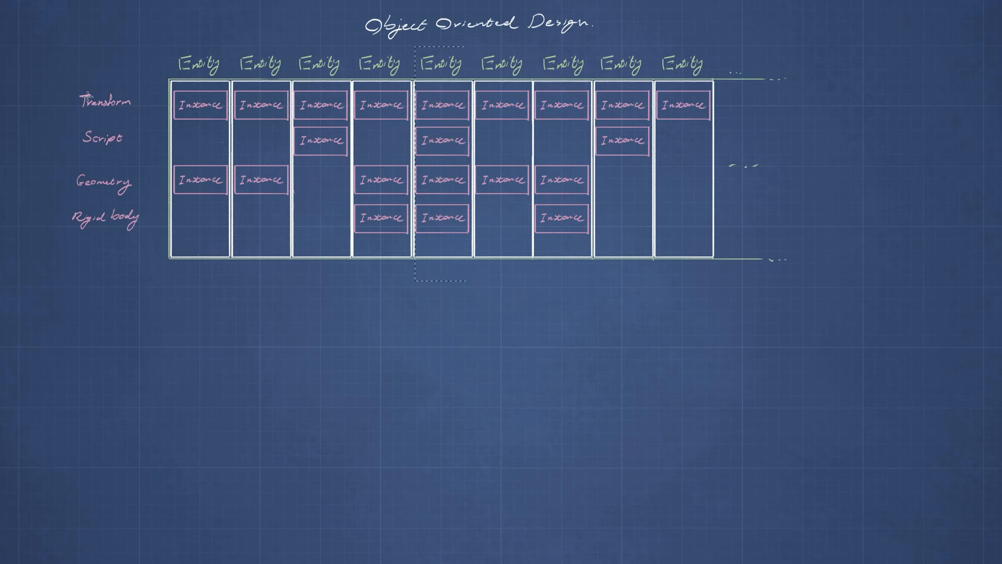
{"action": "mouse_move", "coordinate": [96, 224]}
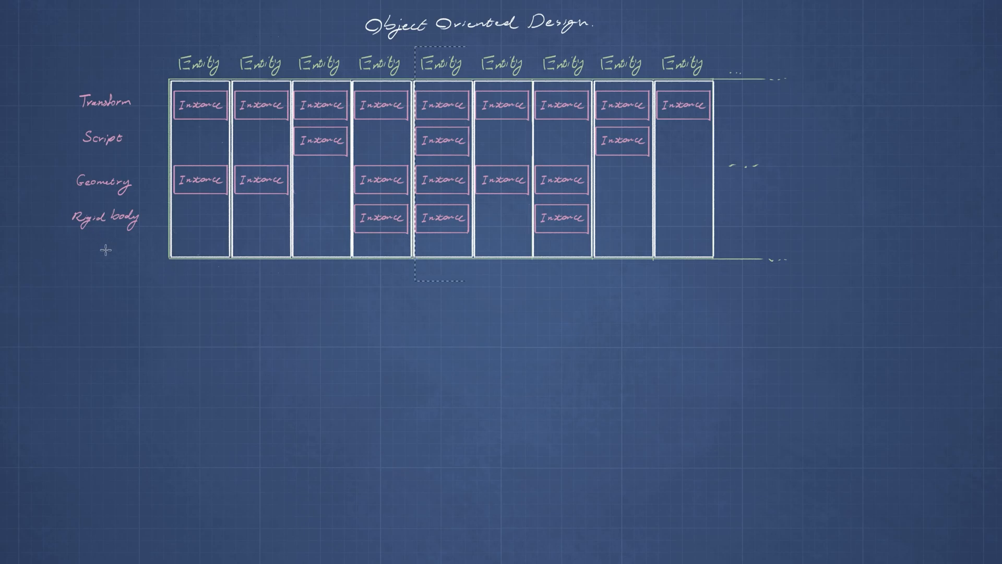
{"action": "mouse_move", "coordinate": [115, 270]}
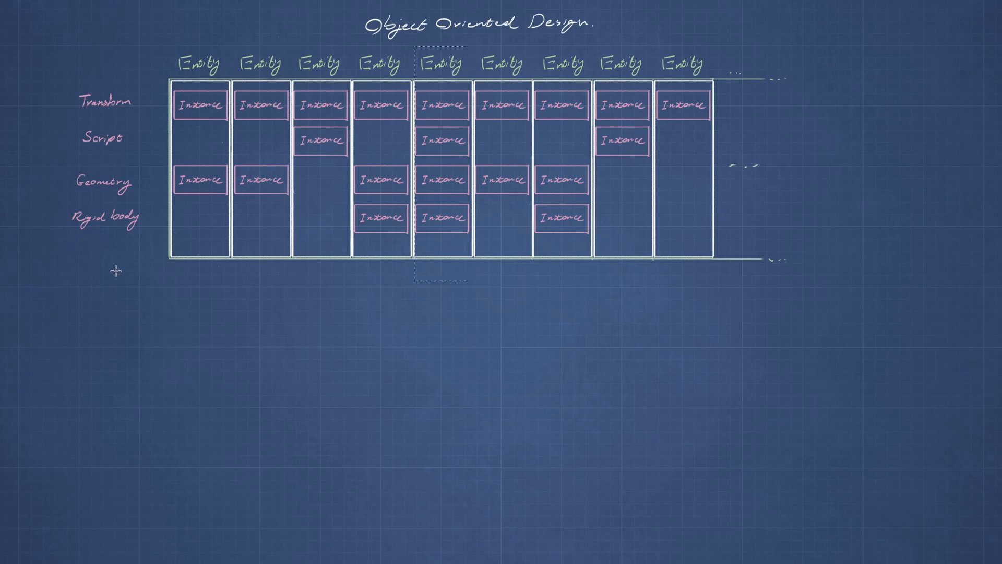
{"action": "mouse_move", "coordinate": [108, 370]}
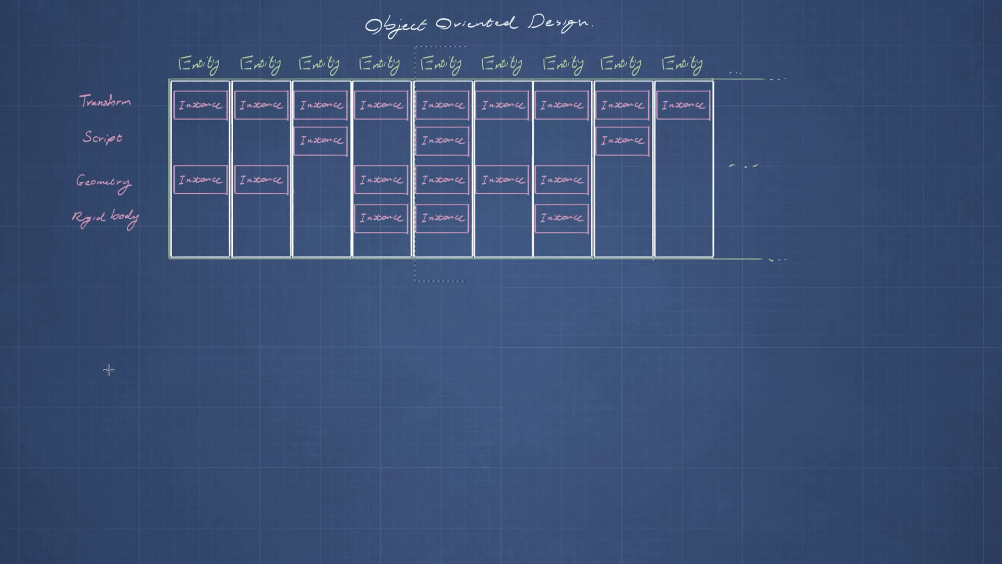
{"action": "mouse_move", "coordinate": [197, 199]}
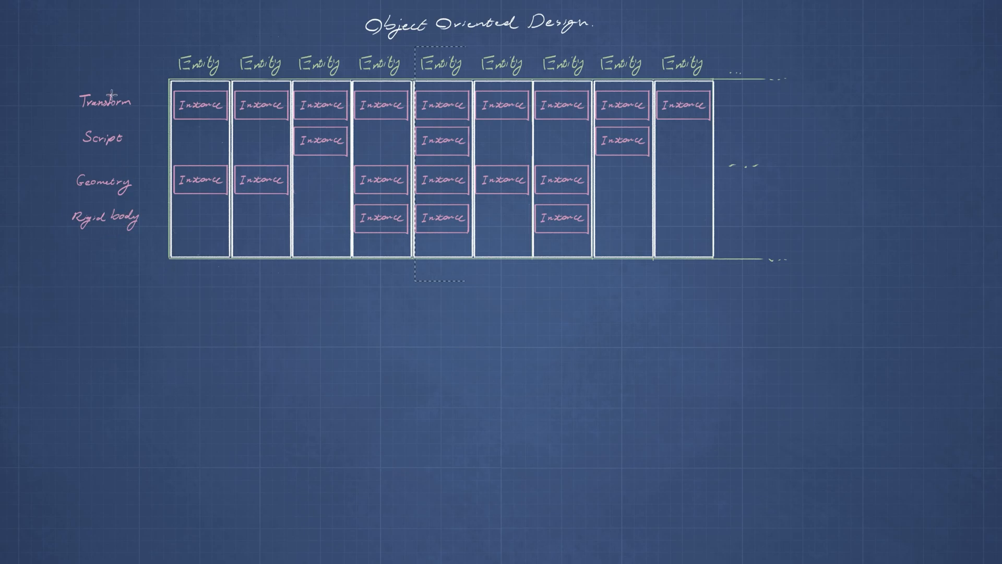
{"action": "mouse_move", "coordinate": [480, 180]}
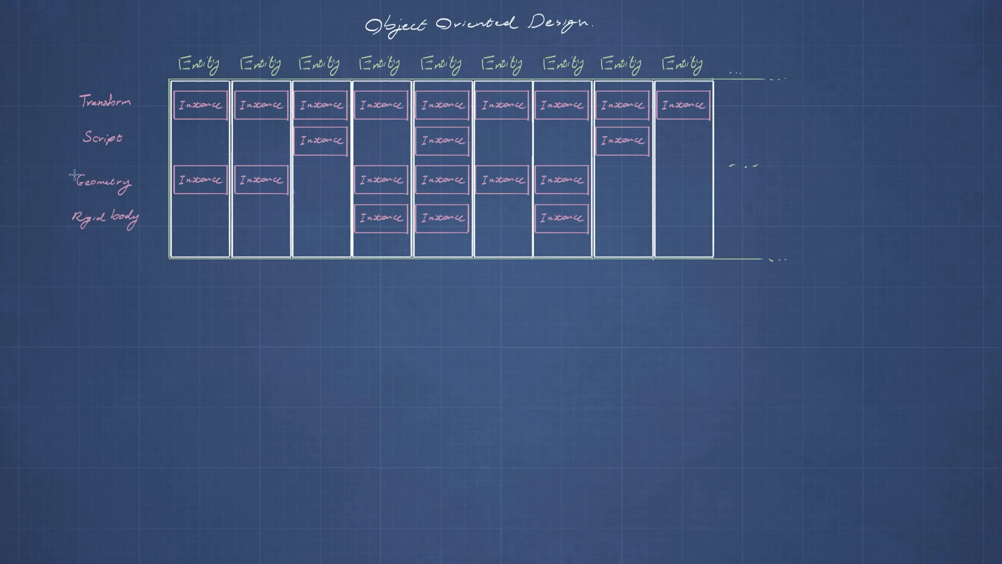
{"action": "mouse_move", "coordinate": [186, 253]}
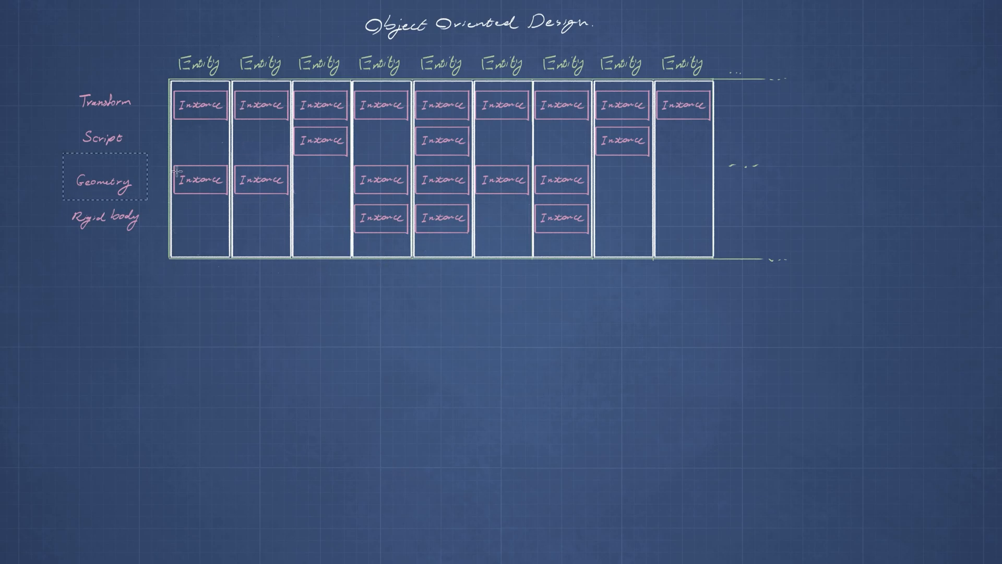
{"action": "mouse_move", "coordinate": [181, 207]}
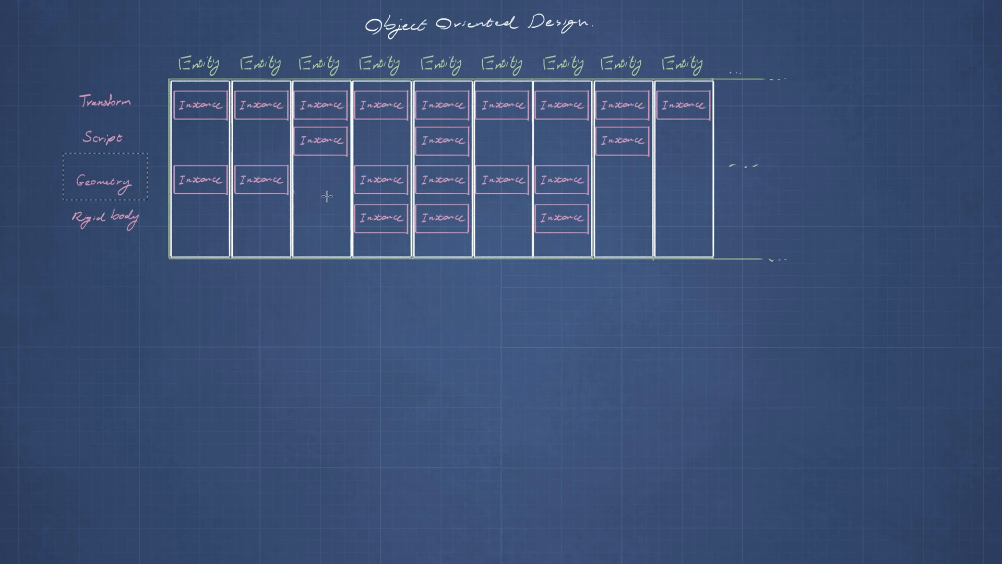
{"action": "mouse_move", "coordinate": [308, 189]}
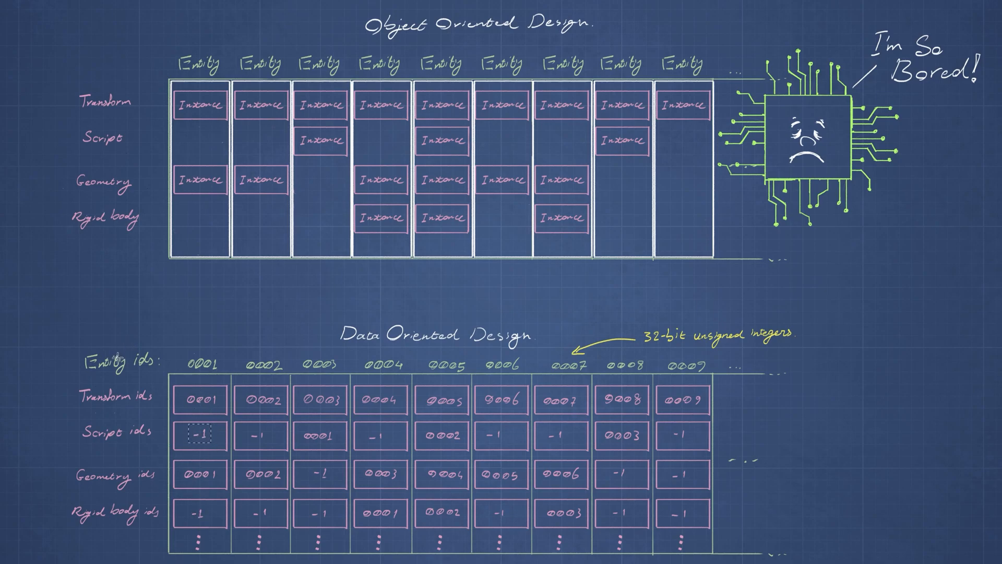
{"action": "scroll", "scroll_direction": "down", "scroll_amount": 3}
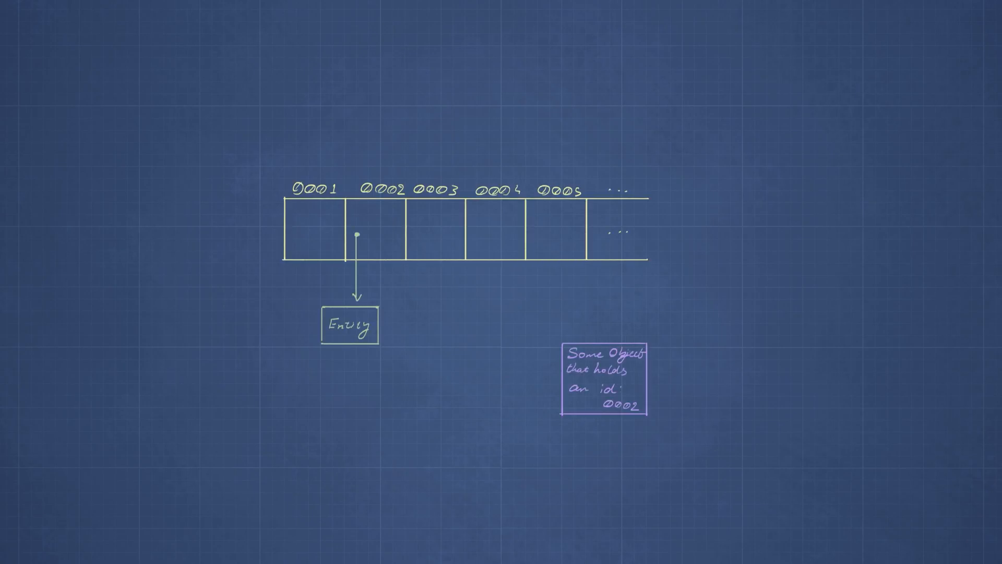
{"action": "mouse_move", "coordinate": [301, 220]}
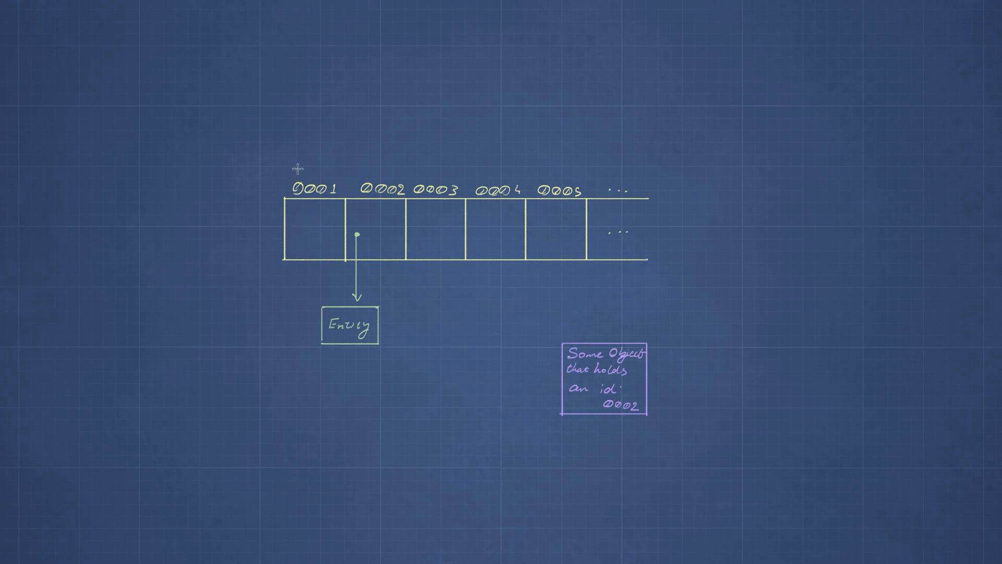
{"action": "mouse_move", "coordinate": [317, 185]}
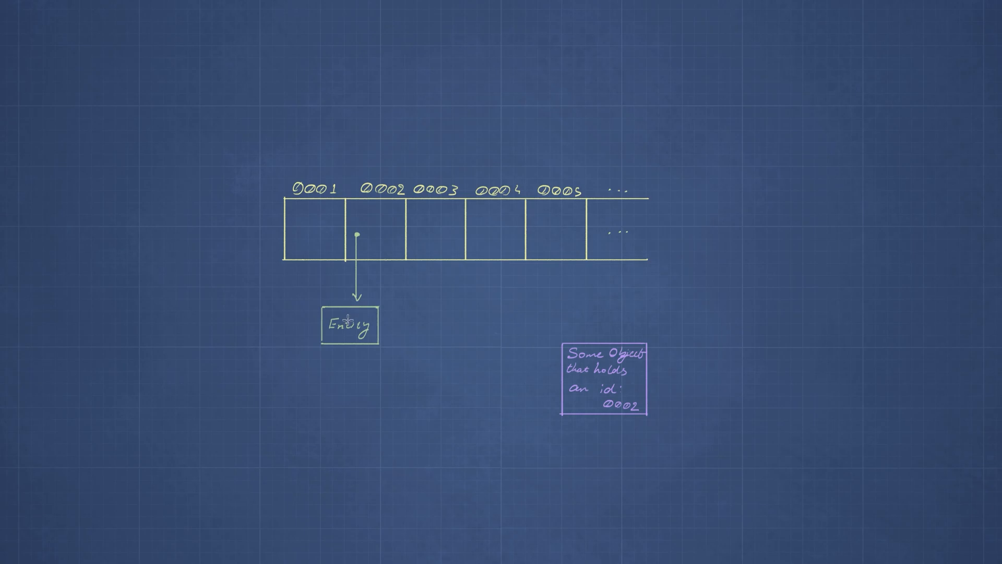
{"action": "mouse_move", "coordinate": [352, 262]}
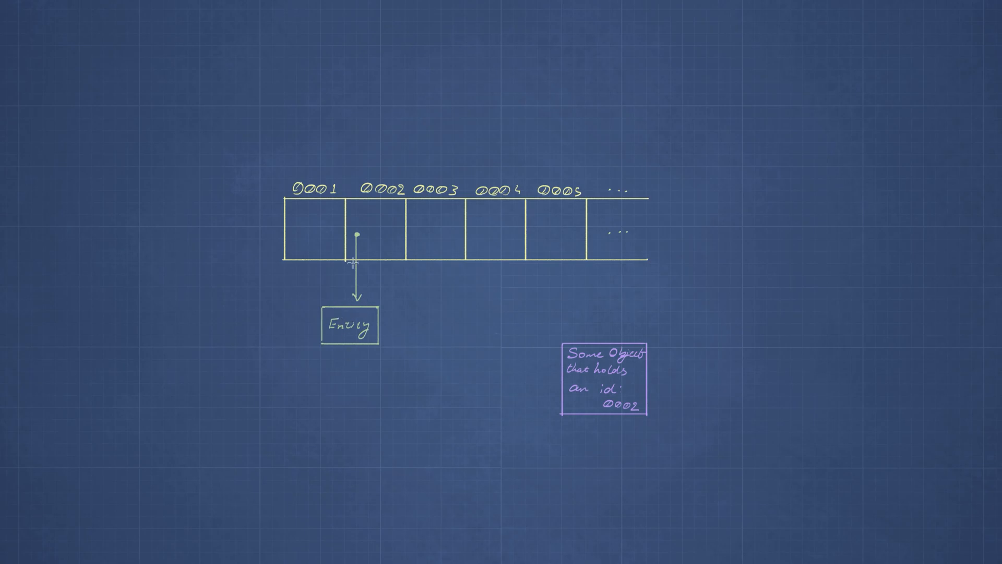
{"action": "mouse_move", "coordinate": [364, 236]}
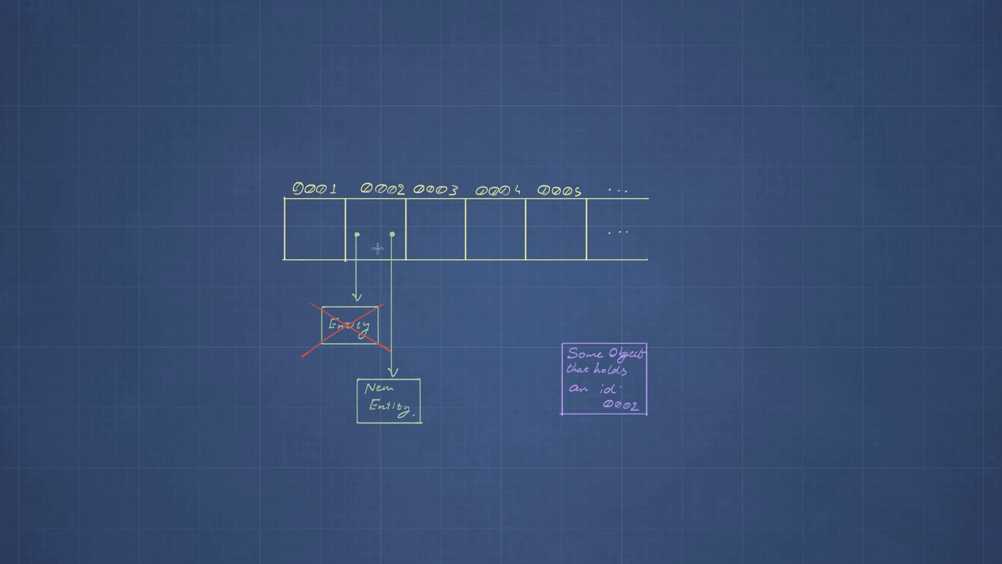
{"action": "mouse_move", "coordinate": [378, 235]}
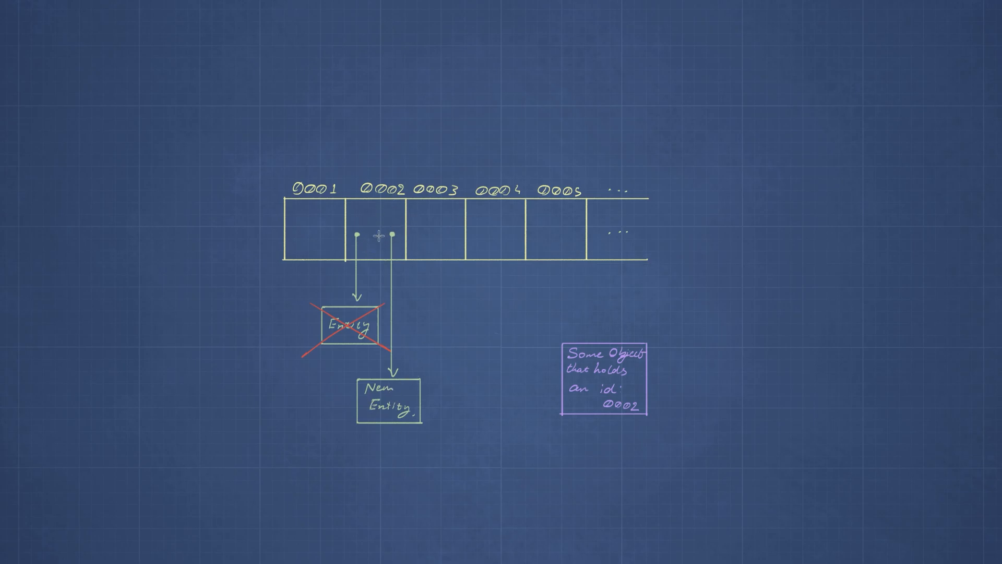
{"action": "mouse_move", "coordinate": [323, 230]}
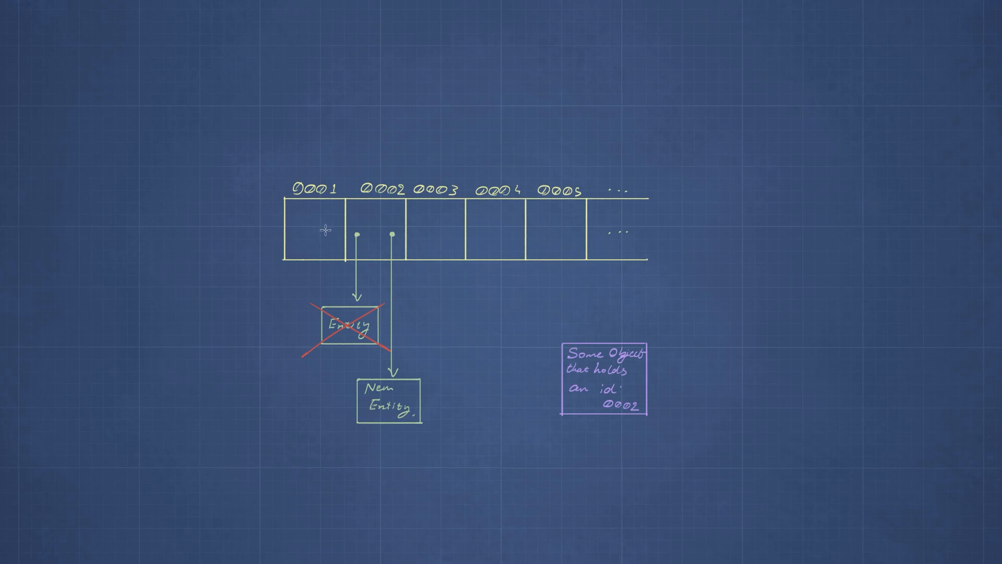
{"action": "mouse_move", "coordinate": [548, 235]}
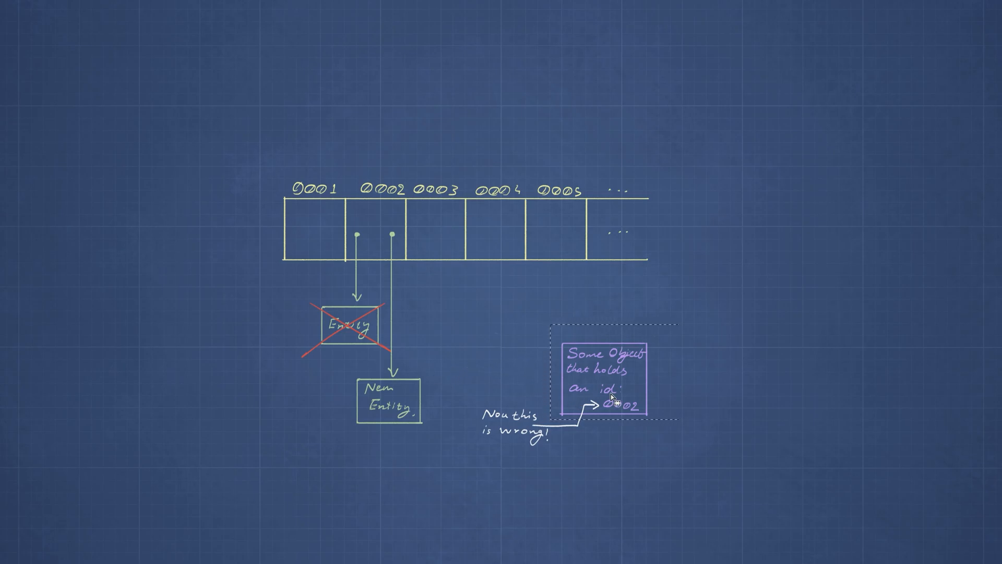
{"action": "mouse_move", "coordinate": [612, 395]}
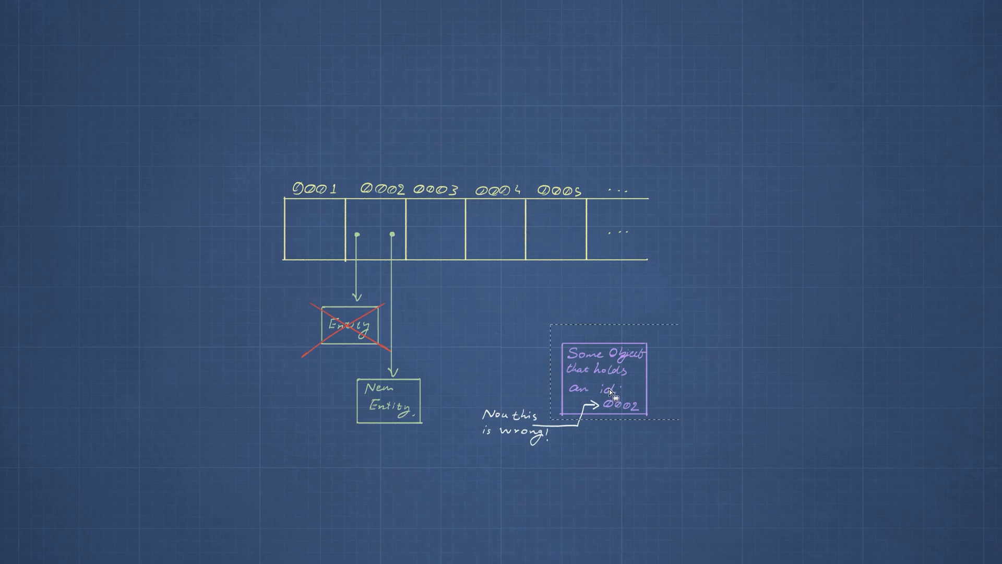
{"action": "mouse_move", "coordinate": [358, 367]}
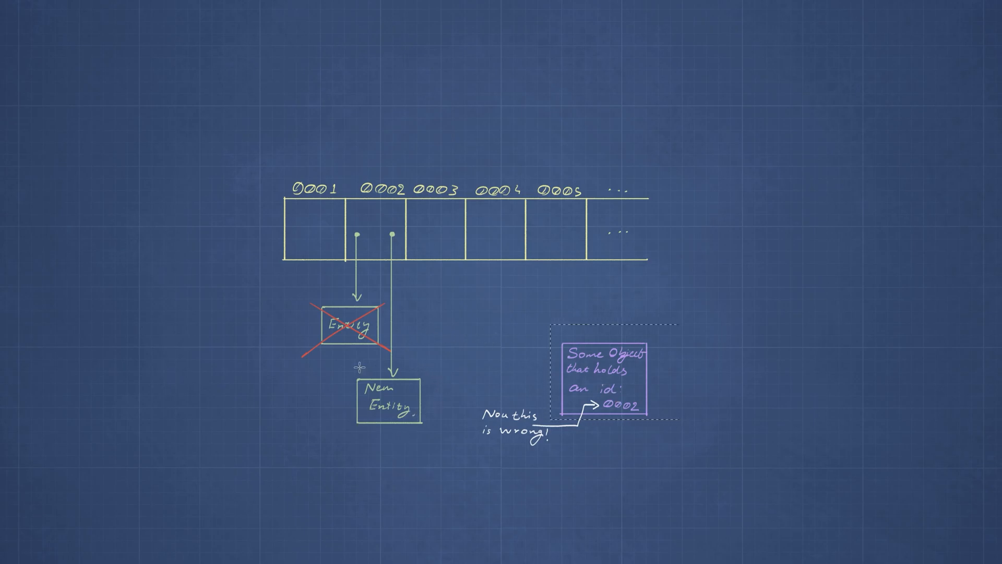
{"action": "mouse_move", "coordinate": [401, 390]}
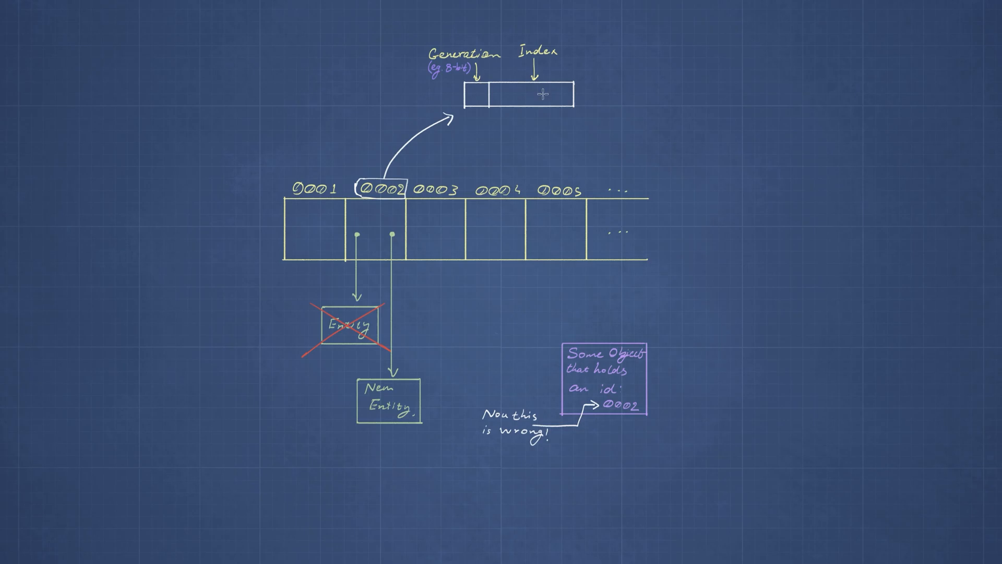
{"action": "mouse_move", "coordinate": [416, 369]}
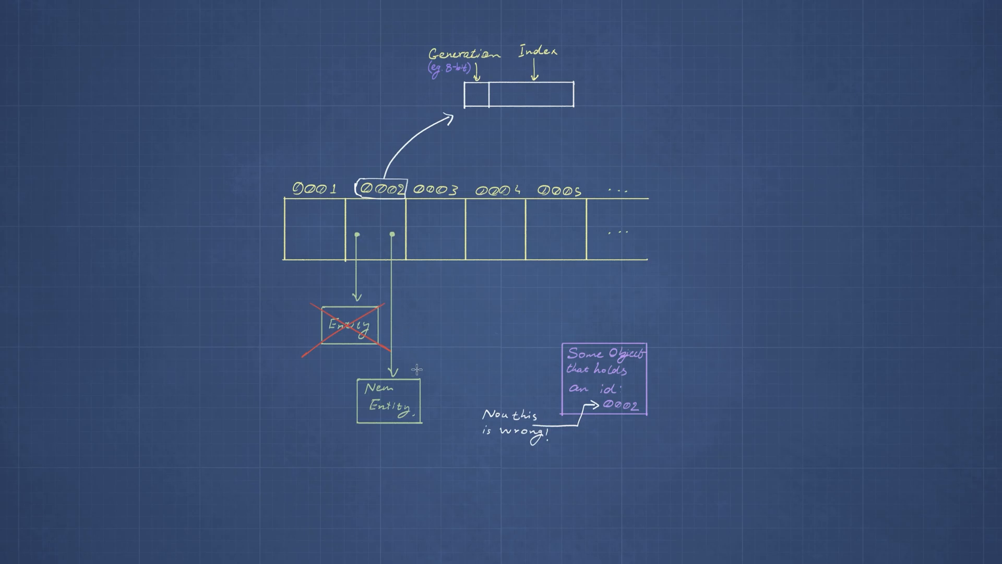
{"action": "mouse_move", "coordinate": [402, 262]}
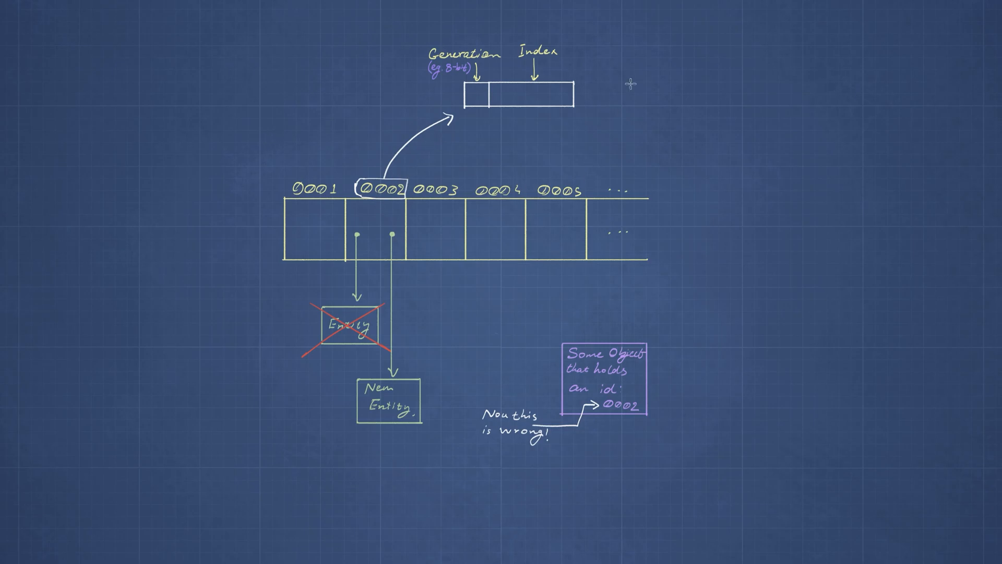
{"action": "mouse_move", "coordinate": [487, 109]}
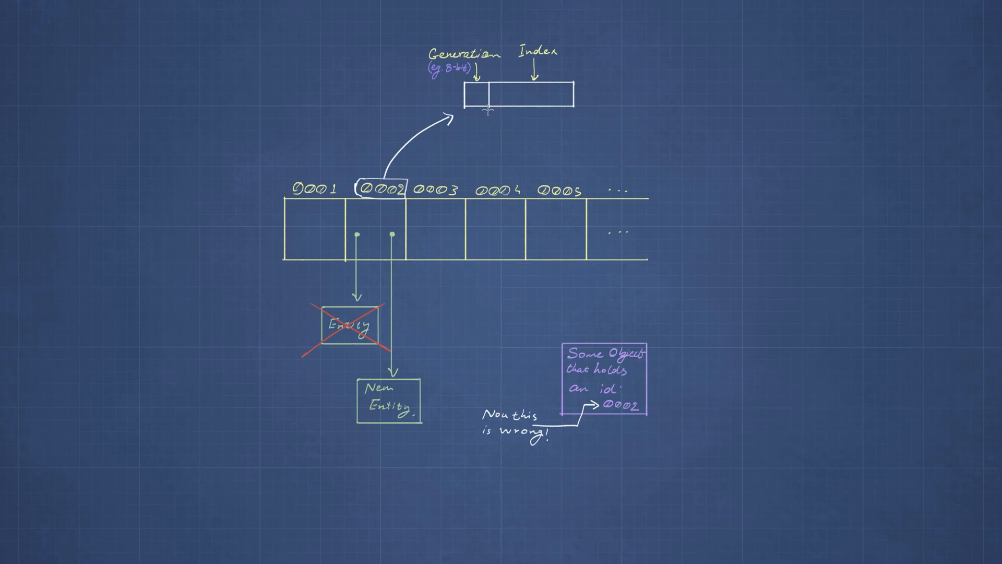
{"action": "mouse_move", "coordinate": [404, 367]}
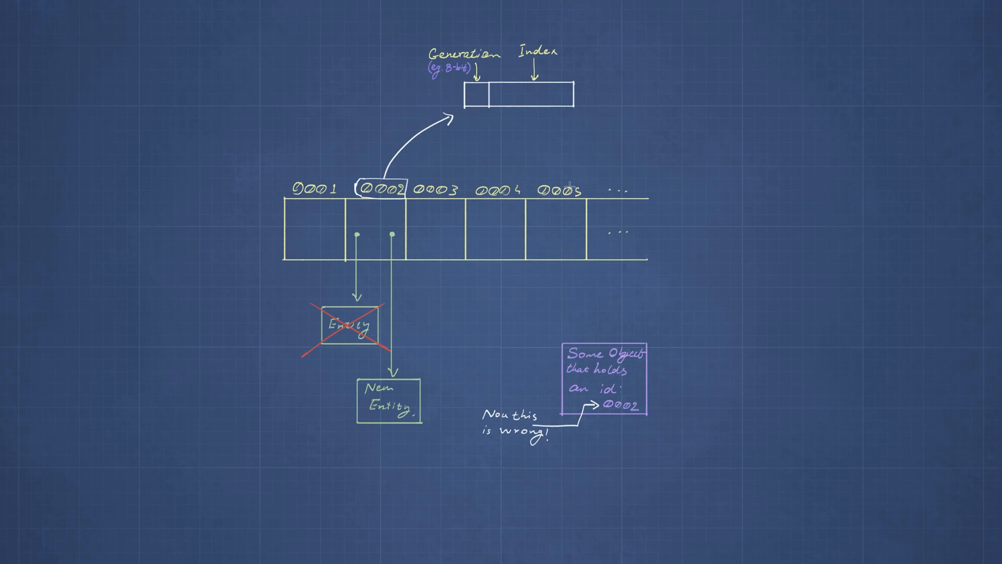
Step: Write '1' in the Generation section and '002' in the Index section of the id box
{"action": "type", "text": "1002"}
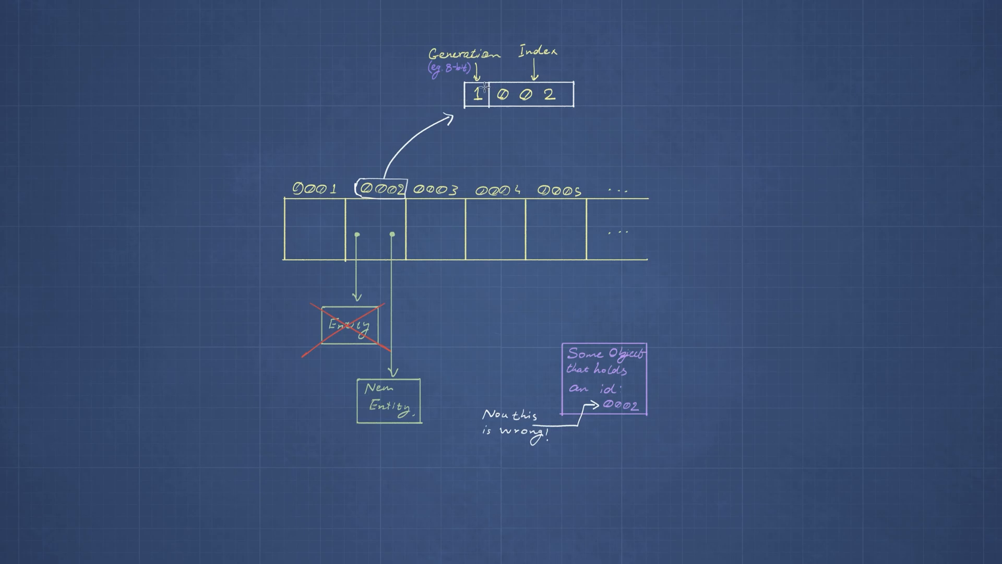
{"action": "mouse_move", "coordinate": [344, 372]}
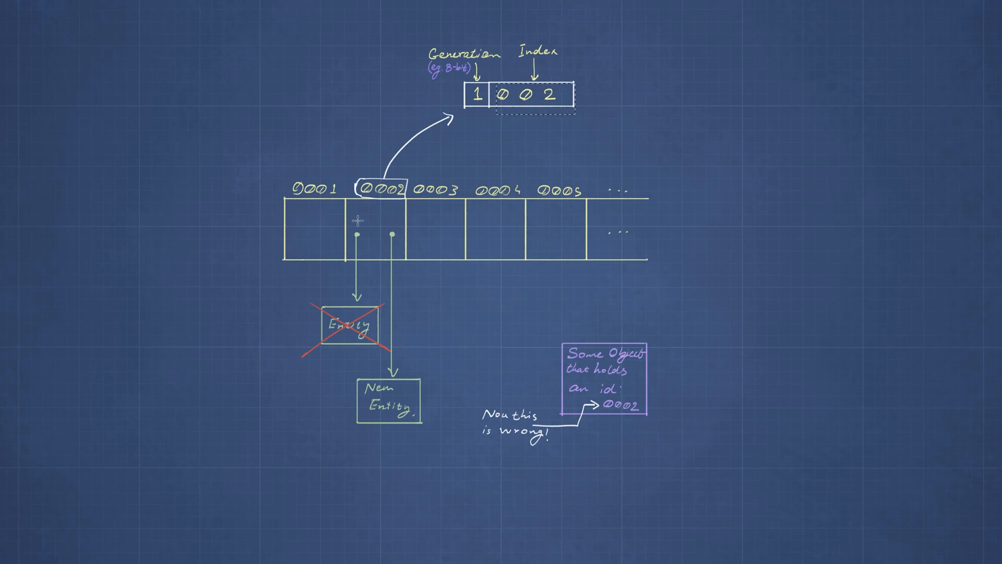
{"action": "mouse_move", "coordinate": [618, 438]}
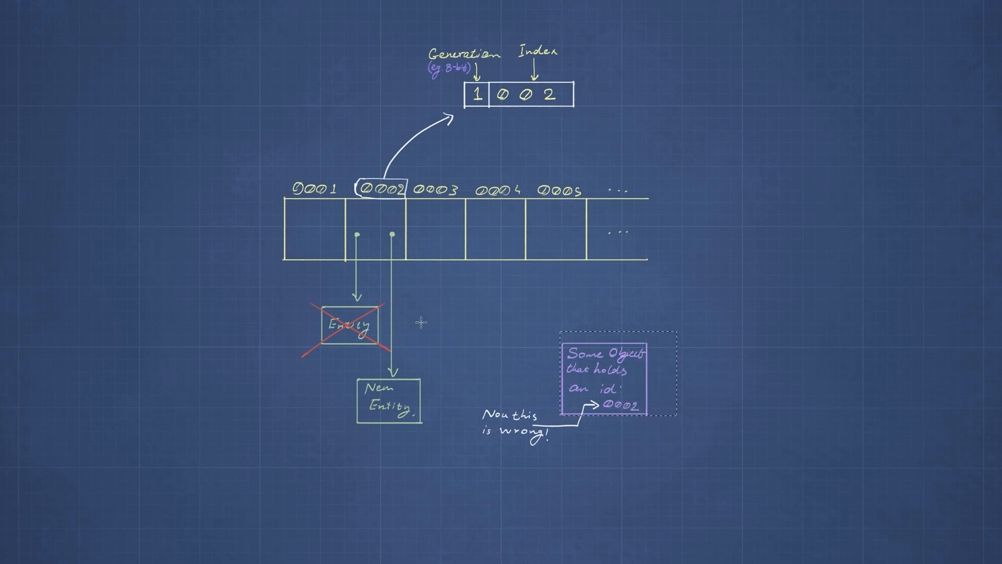
{"action": "mouse_move", "coordinate": [605, 406]}
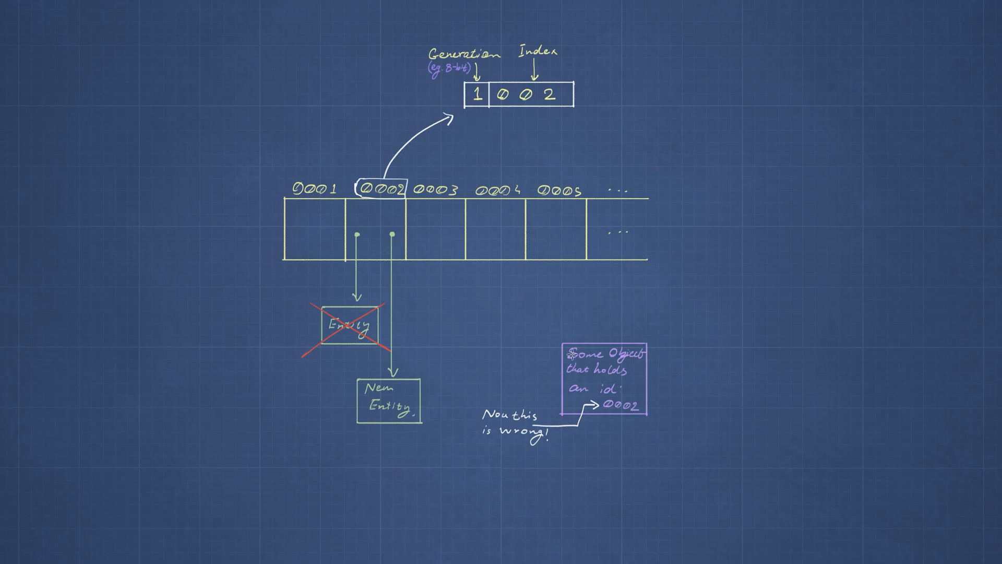
{"action": "mouse_move", "coordinate": [592, 396]}
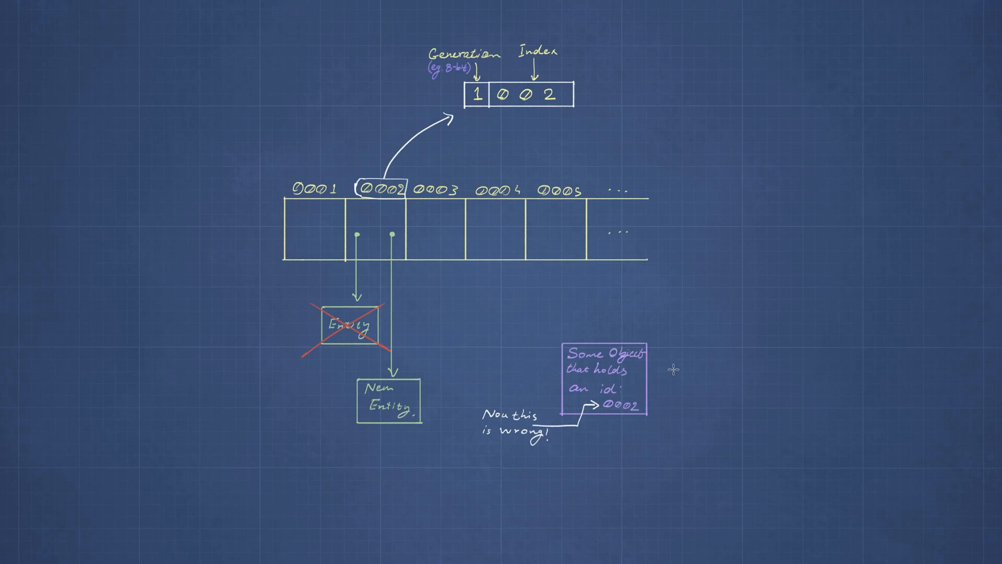
{"action": "mouse_move", "coordinate": [455, 82]}
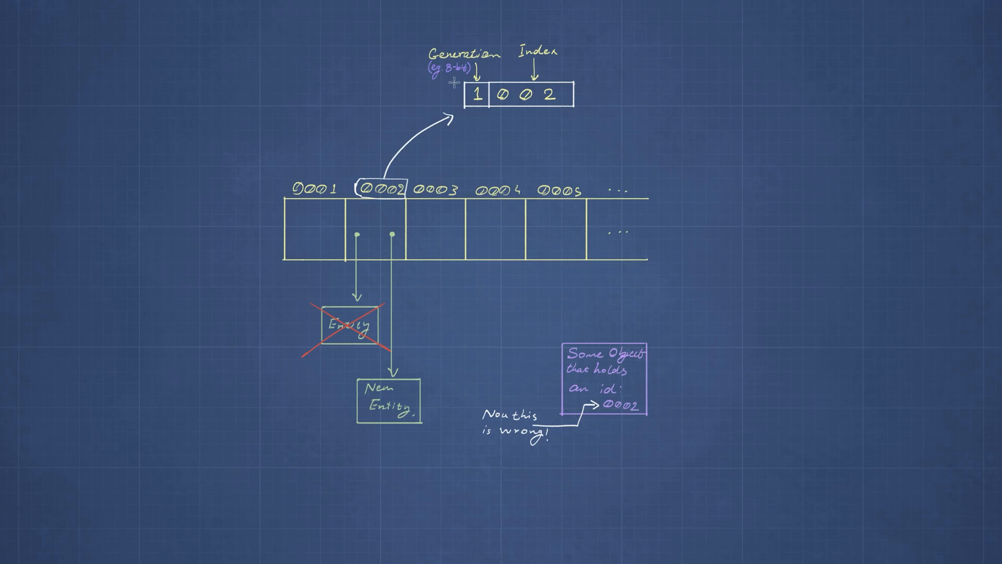
{"action": "mouse_move", "coordinate": [410, 41]}
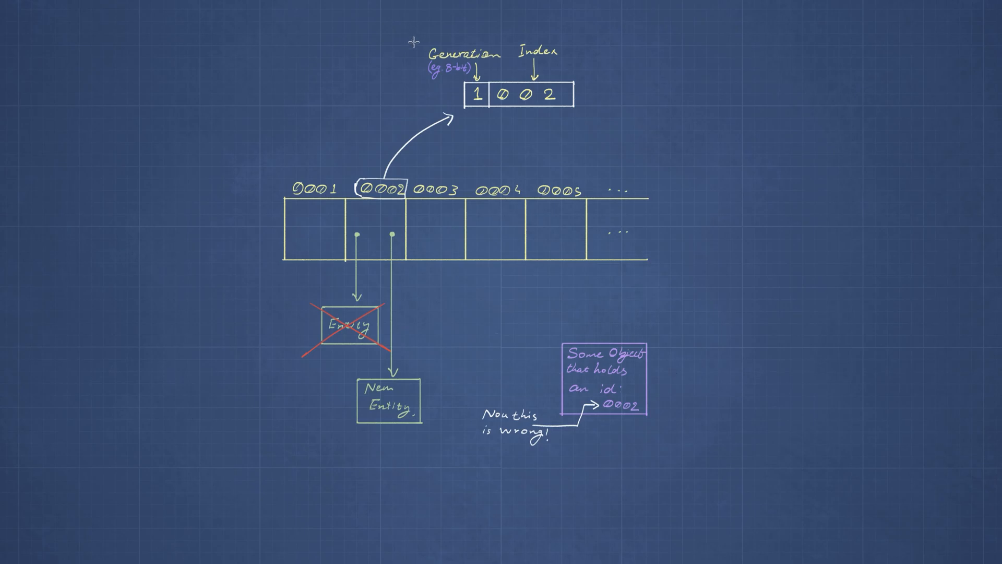
{"action": "left_click_drag", "start_coordinate": [410, 39], "coordinate": [625, 113]}
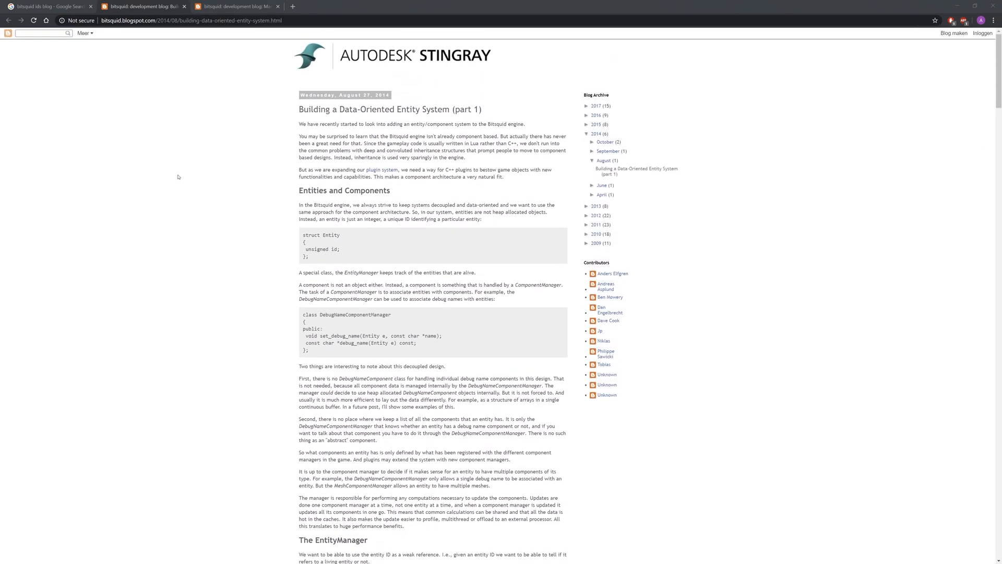
{"action": "mouse_move", "coordinate": [250, 43]}
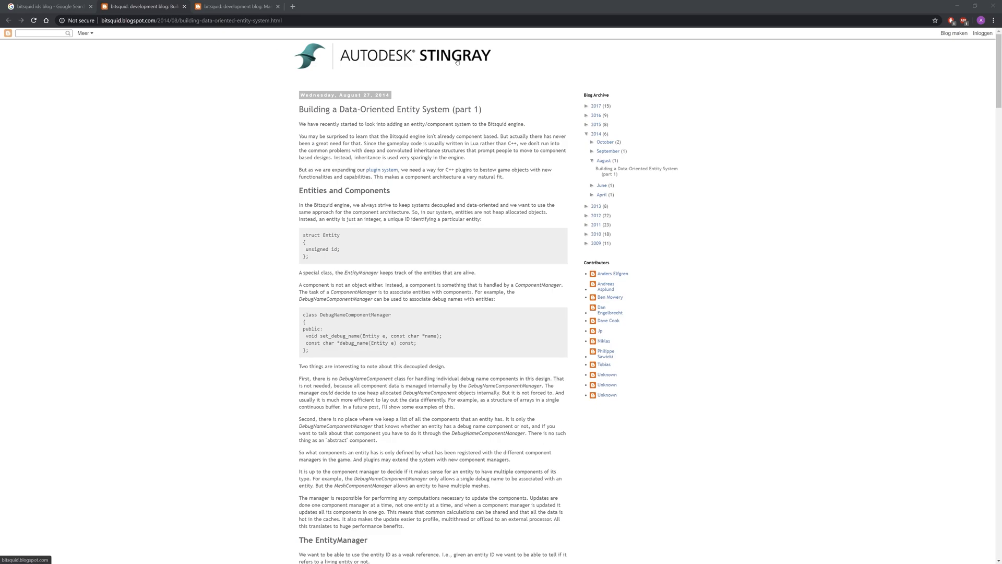
{"action": "mouse_move", "coordinate": [208, 207]}
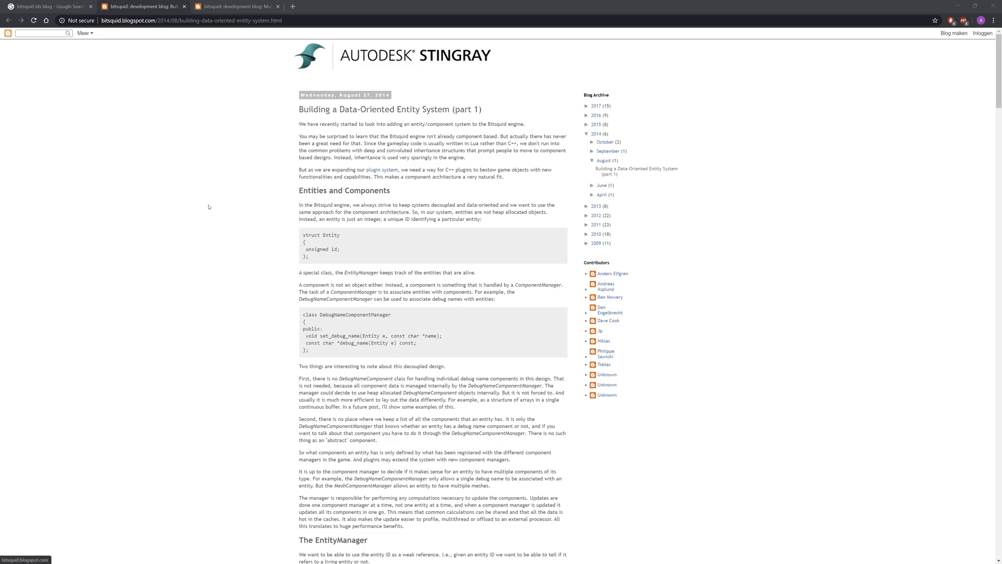
Step: Scroll the entity-system post, then expand the 2010 and 2009 years in the Blog archive sidebar
{"action": "scroll", "scroll_direction": "down", "scroll_amount": 3}
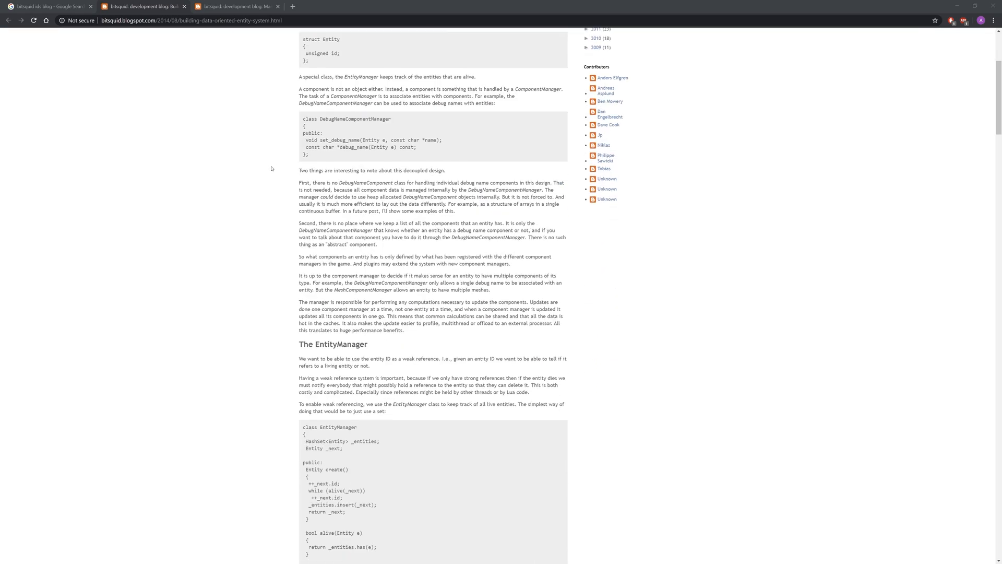
{"action": "scroll", "scroll_direction": "down", "scroll_amount": 3}
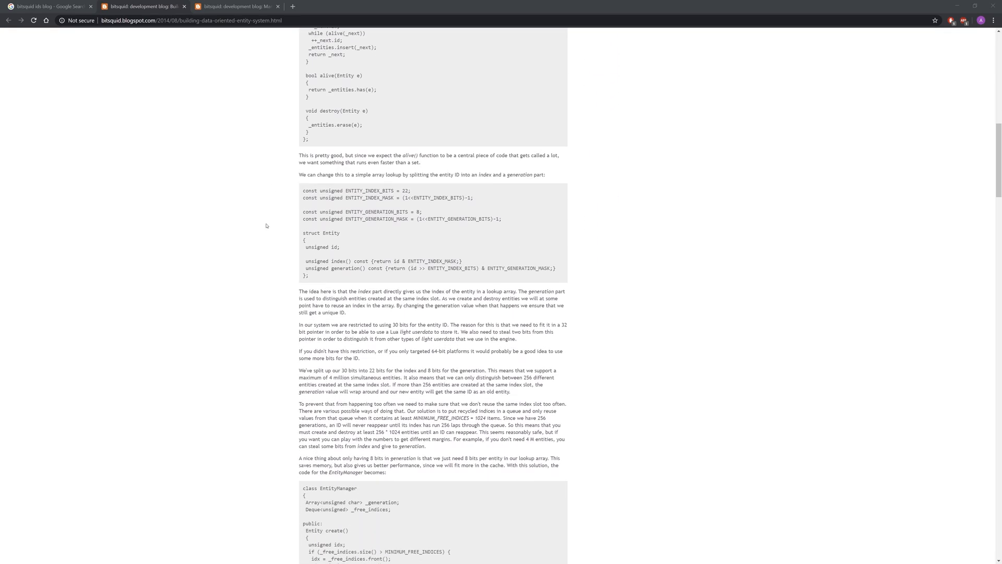
{"action": "scroll", "scroll_direction": "down", "scroll_amount": 3}
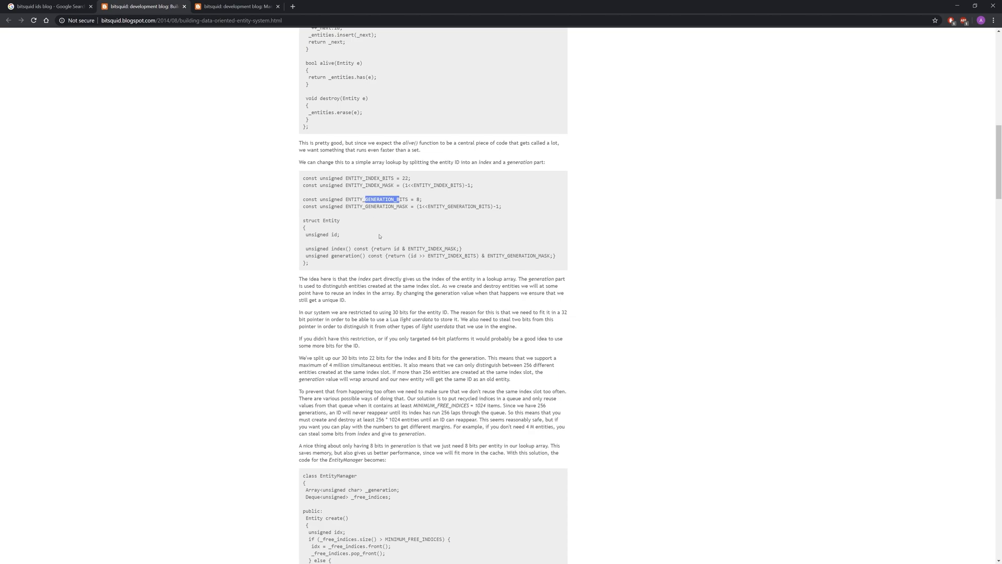
{"action": "mouse_move", "coordinate": [321, 231]}
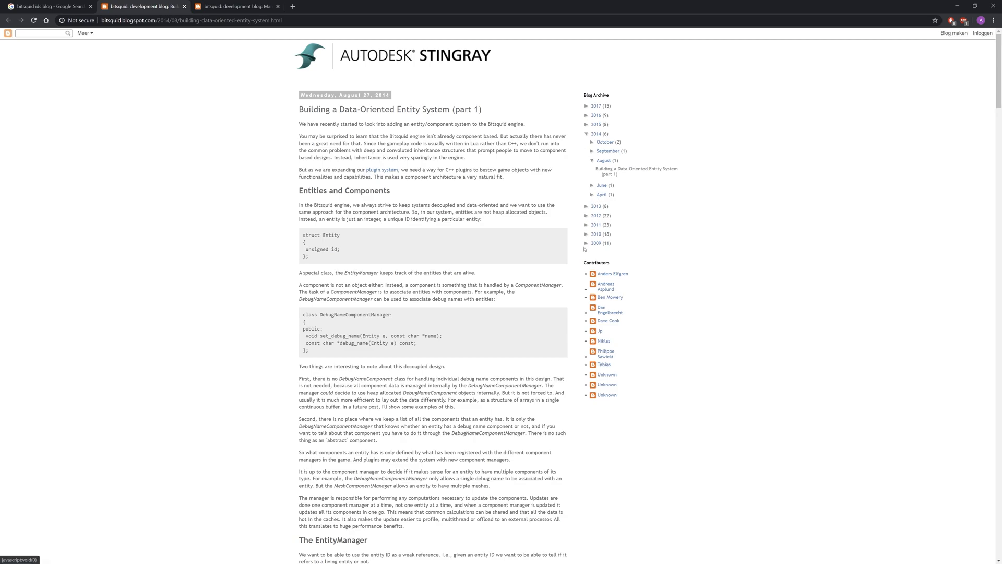
{"action": "left_click", "coordinate": [587, 234]}
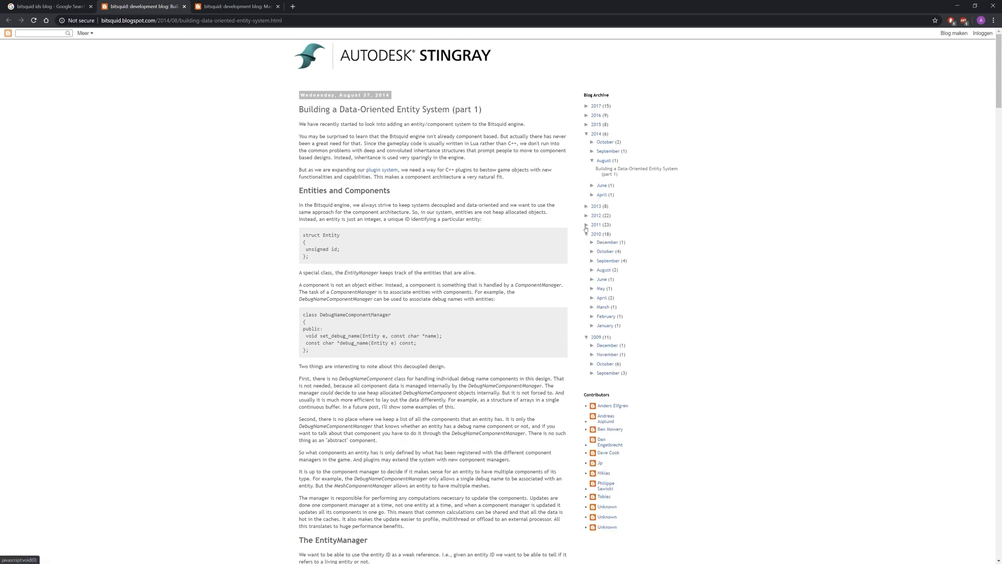
{"action": "left_click", "coordinate": [587, 224]}
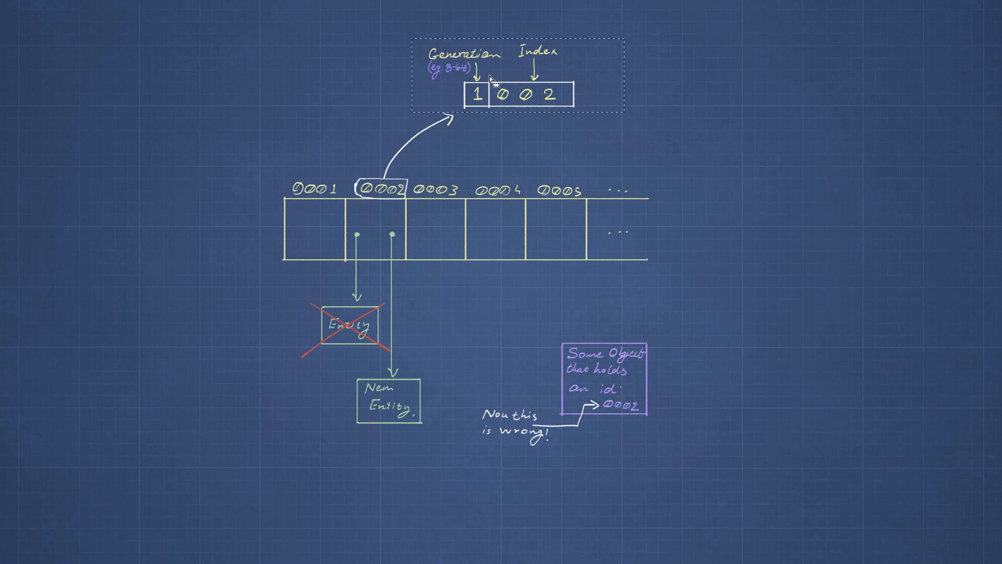
{"action": "mouse_move", "coordinate": [499, 112]}
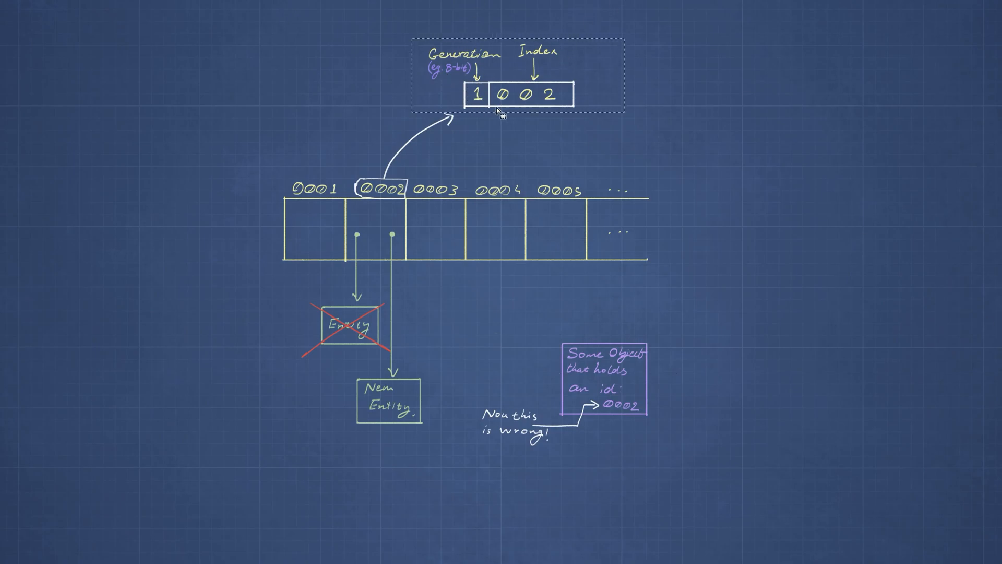
{"action": "mouse_move", "coordinate": [527, 282]}
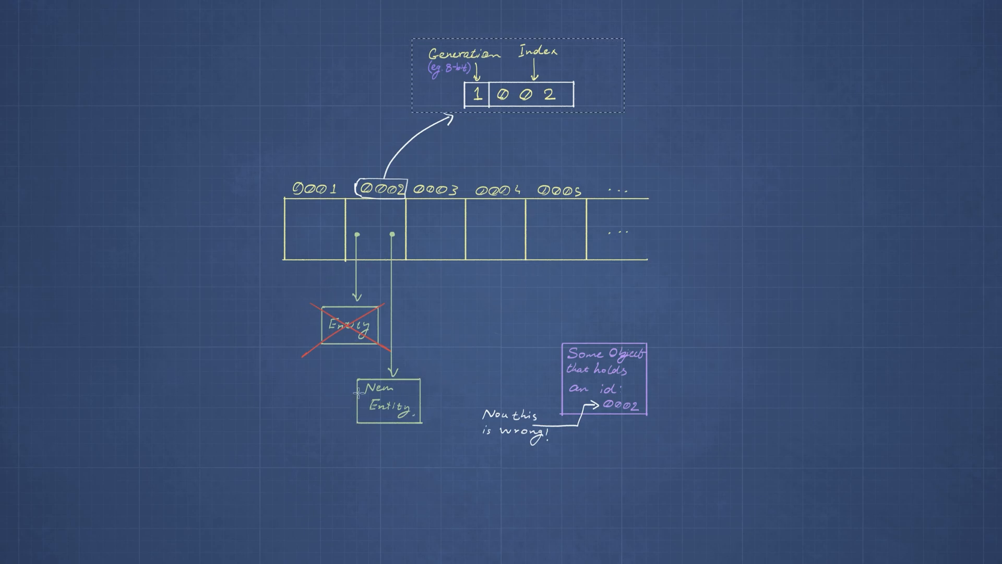
{"action": "mouse_move", "coordinate": [428, 154]}
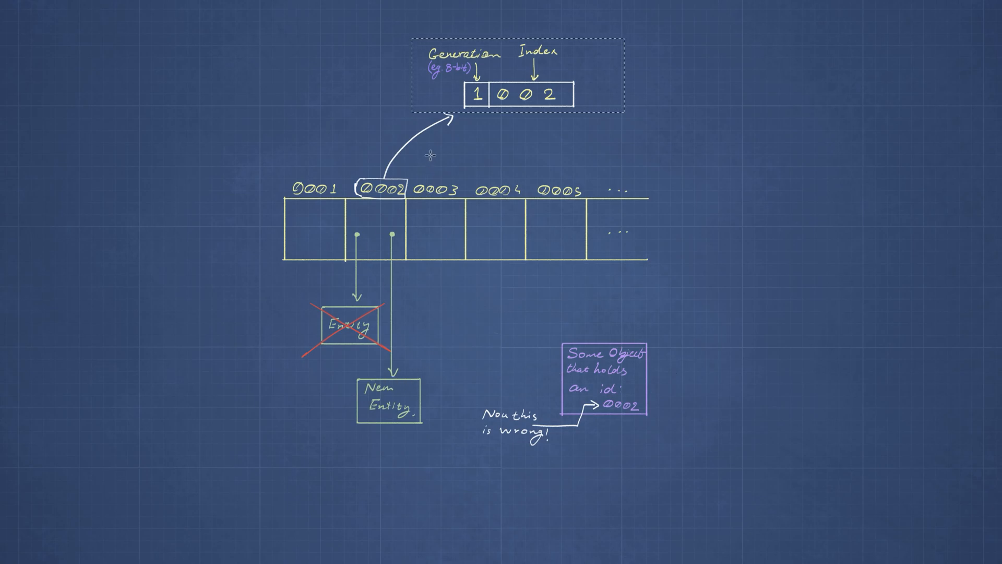
{"action": "mouse_move", "coordinate": [490, 116]}
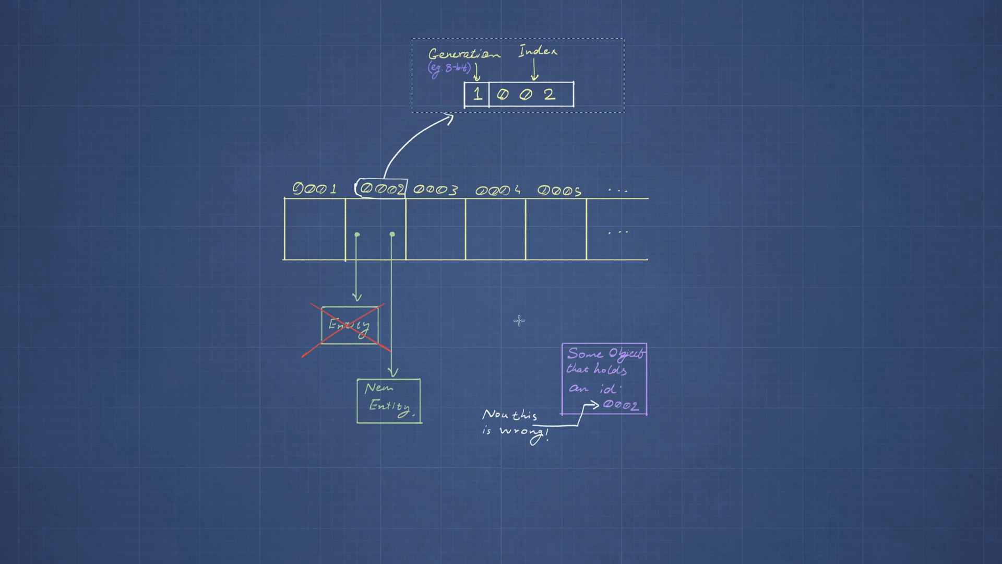
{"action": "mouse_move", "coordinate": [597, 327]}
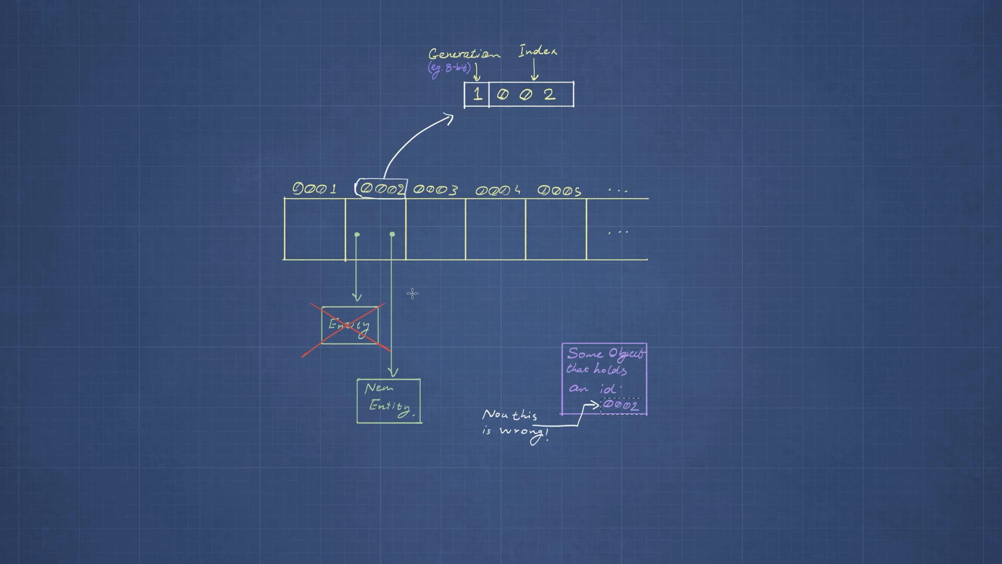
{"action": "mouse_move", "coordinate": [411, 256]}
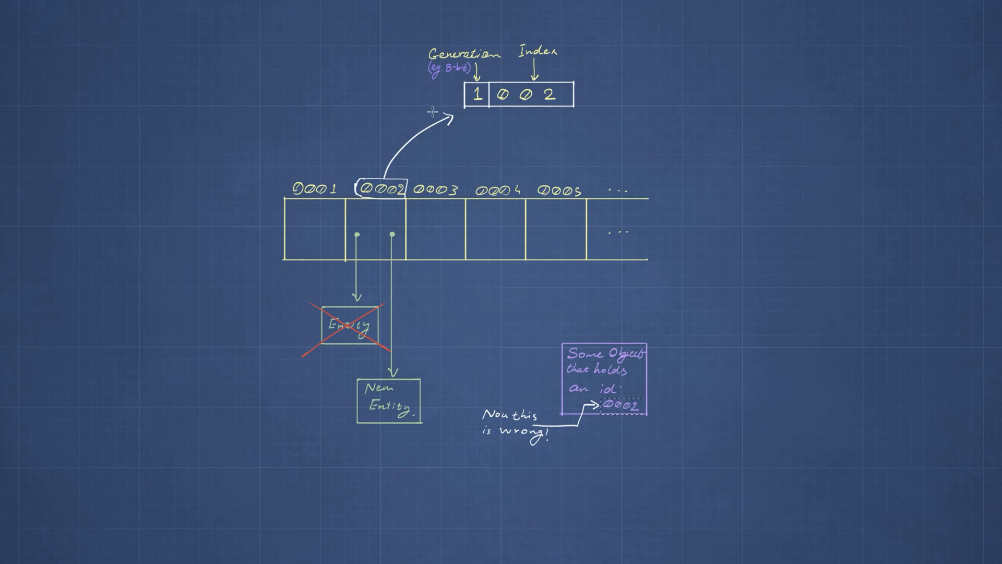
{"action": "mouse_move", "coordinate": [394, 35]}
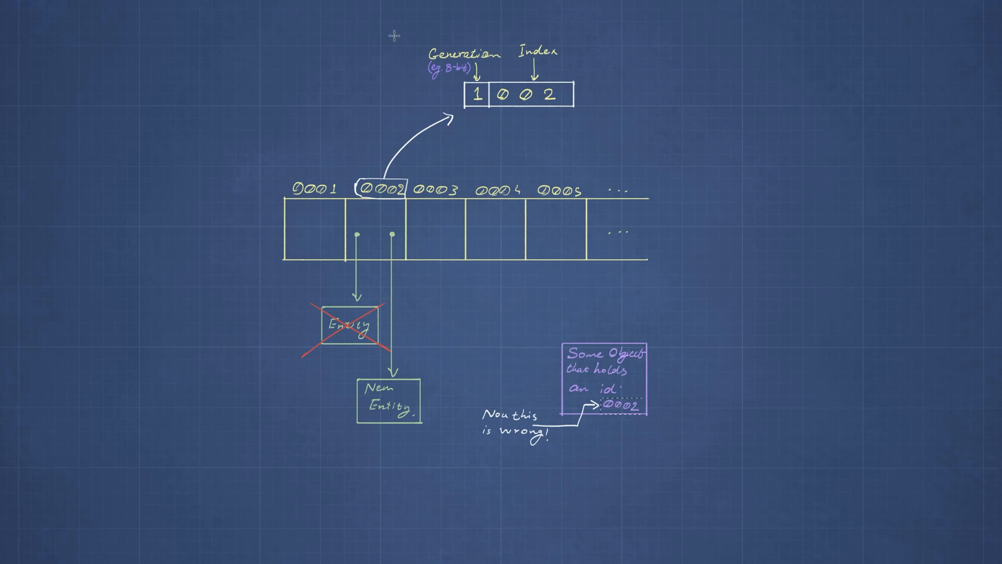
{"action": "mouse_move", "coordinate": [480, 276]}
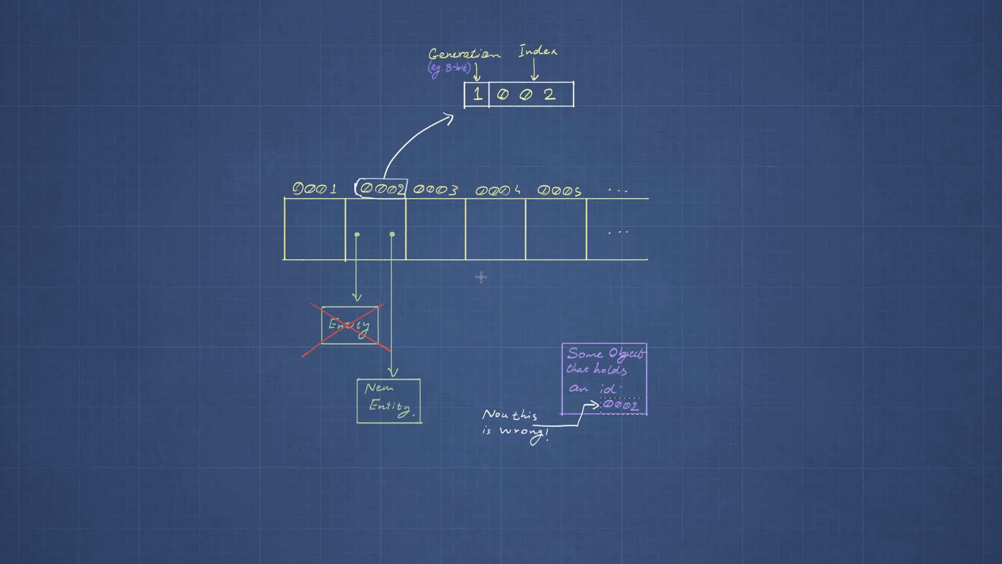